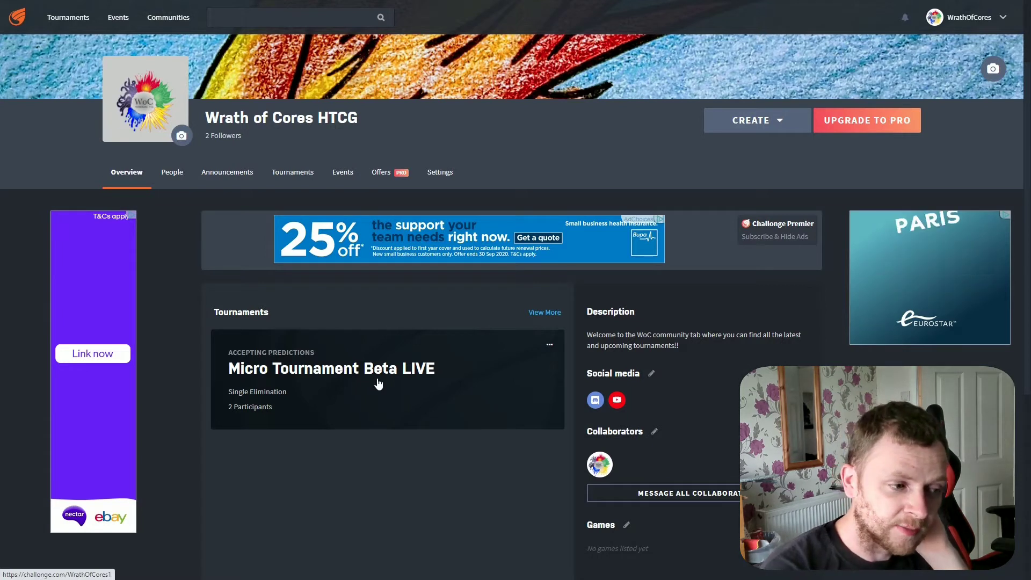
{"action": "mouse_move", "coordinate": [249, 377]}
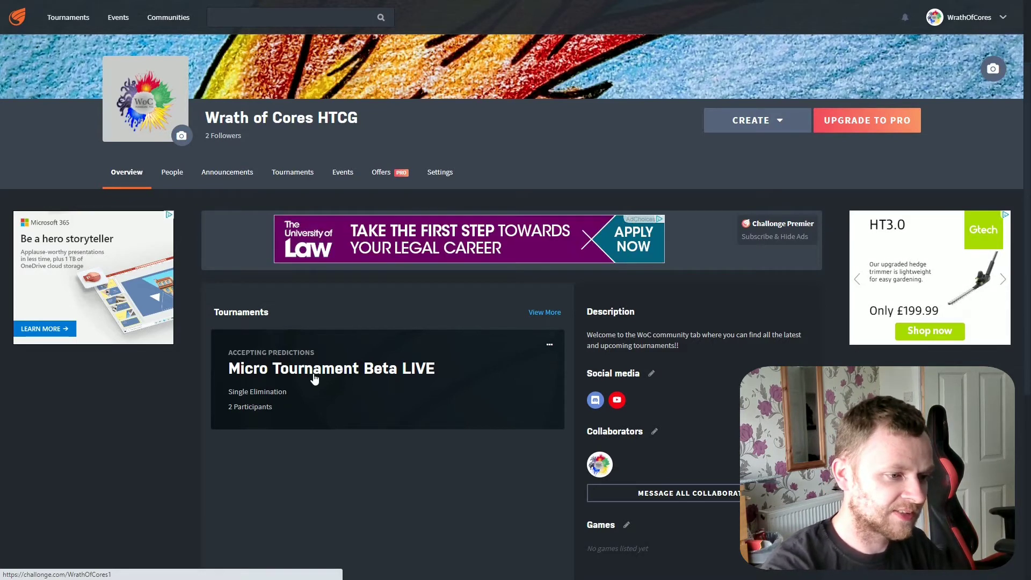
{"action": "mouse_move", "coordinate": [321, 398]}
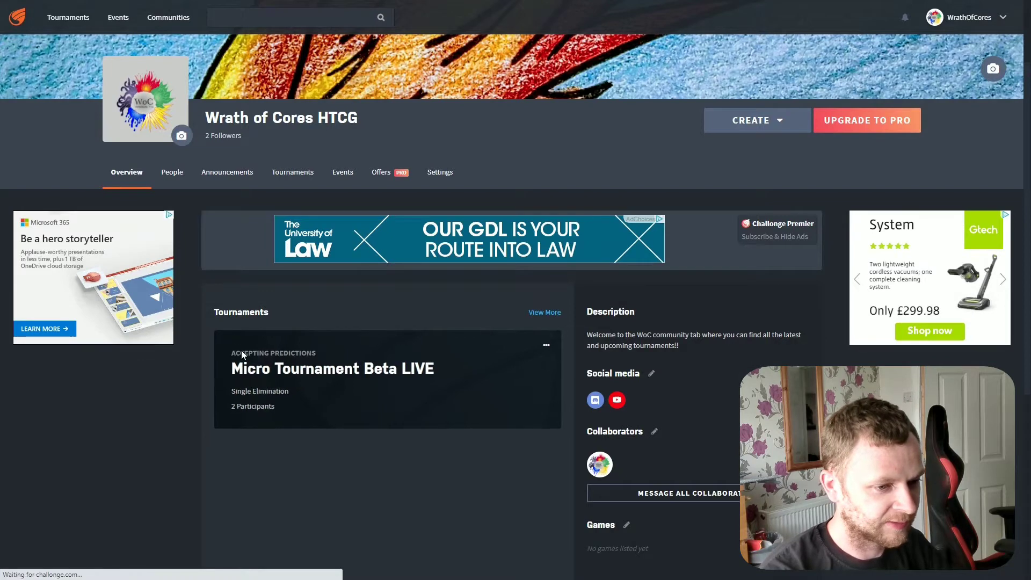
Open the Micro Tournament Beta LIVE card from the community's Tournaments list.
{"action": "left_click", "coordinate": [331, 368]}
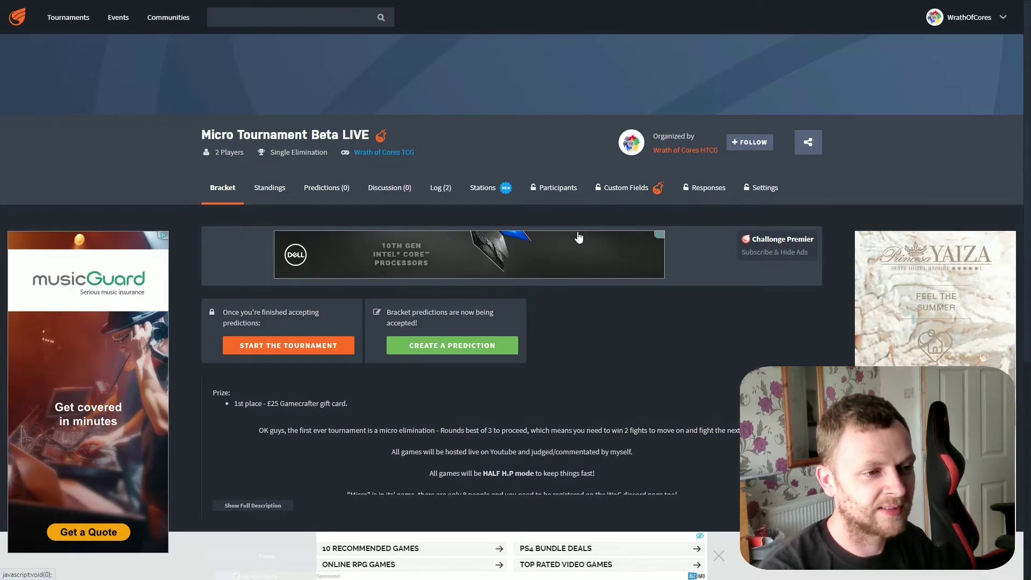
{"action": "mouse_move", "coordinate": [559, 227]}
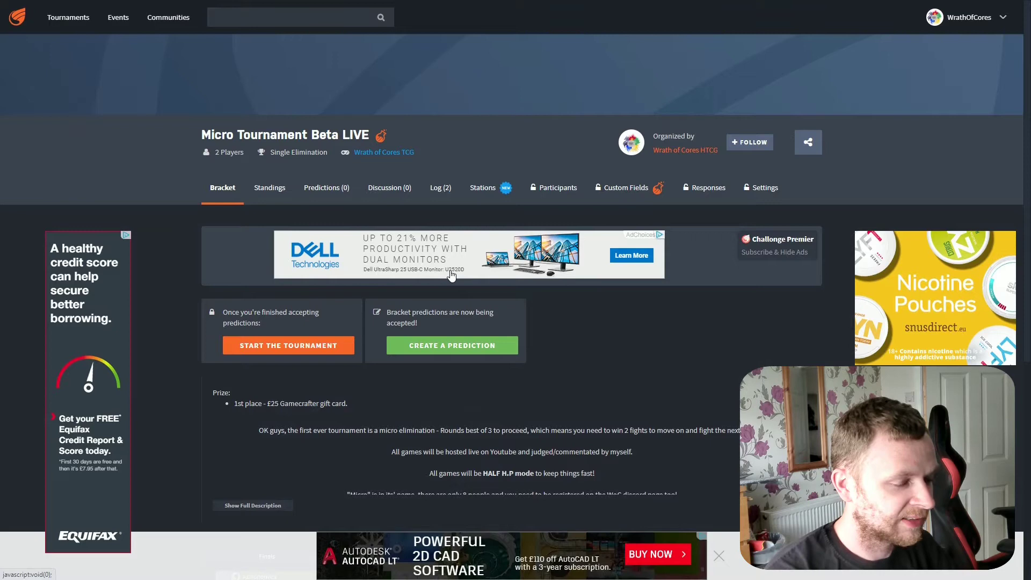
Scroll back up from the description and open the standings listing Astronomica and Orange.
{"action": "scroll", "scroll_direction": "up", "scroll_amount": 3}
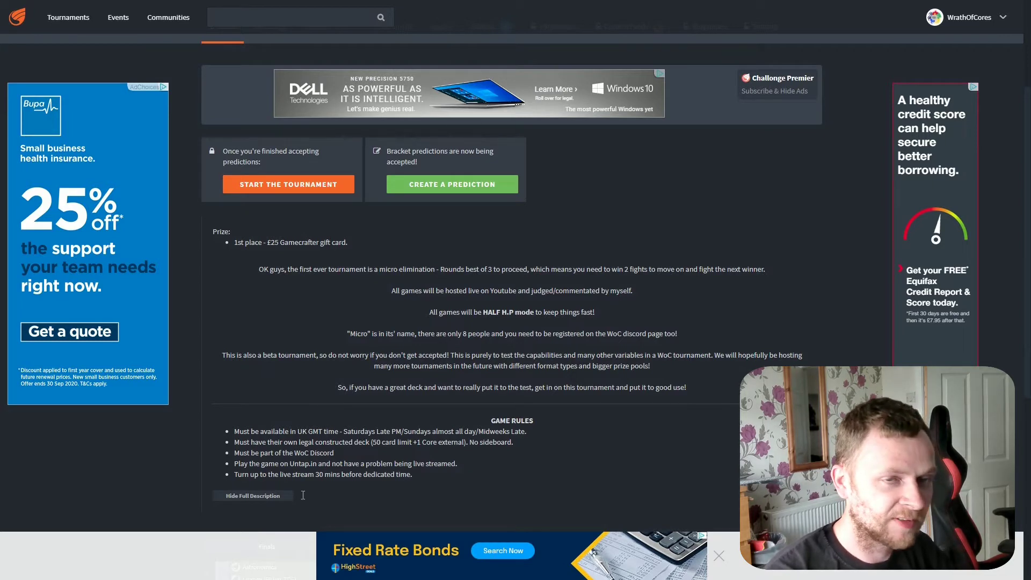
{"action": "mouse_move", "coordinate": [361, 454]}
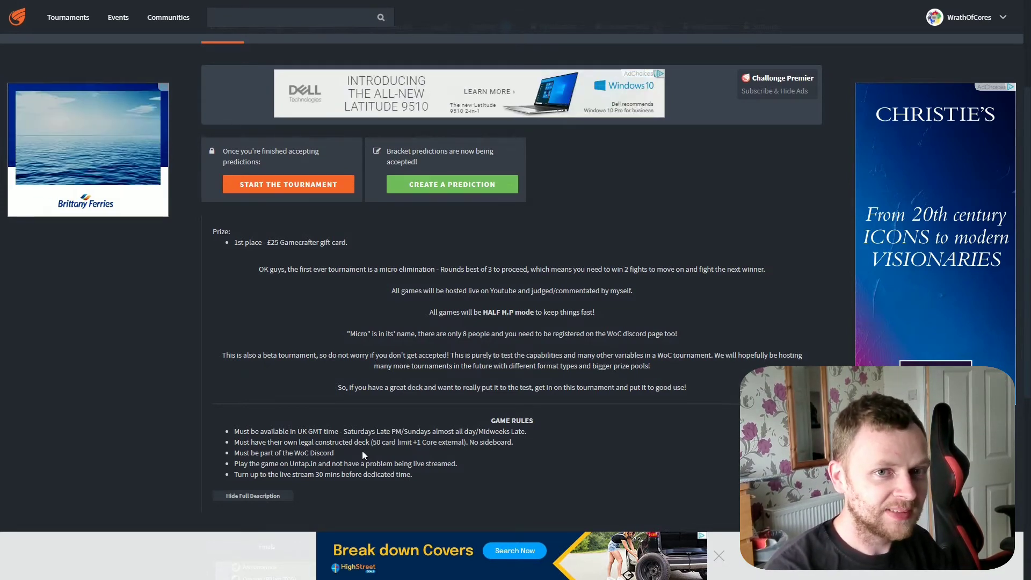
{"action": "scroll", "scroll_direction": "up", "scroll_amount": 3}
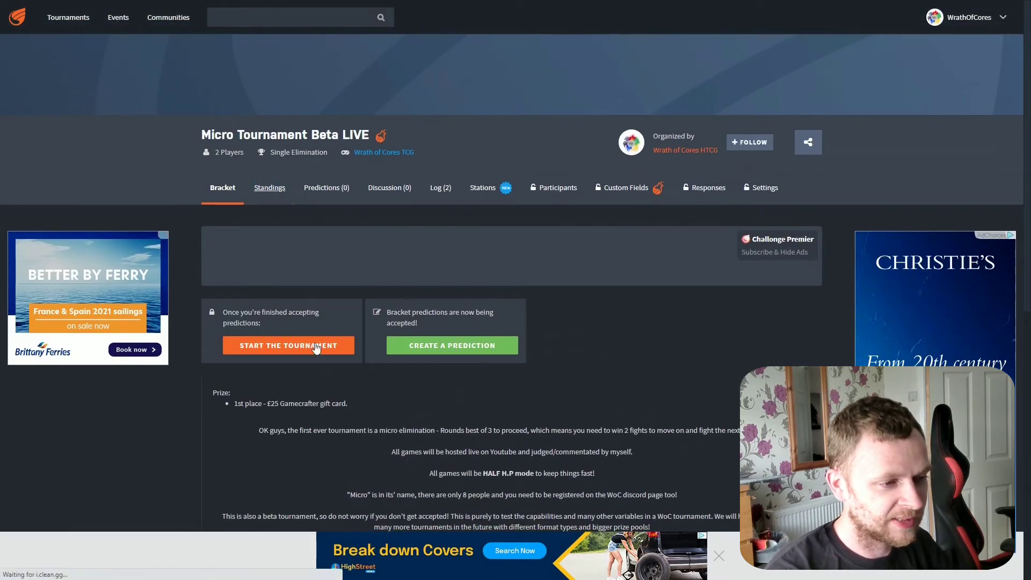
{"action": "left_click", "coordinate": [269, 188]}
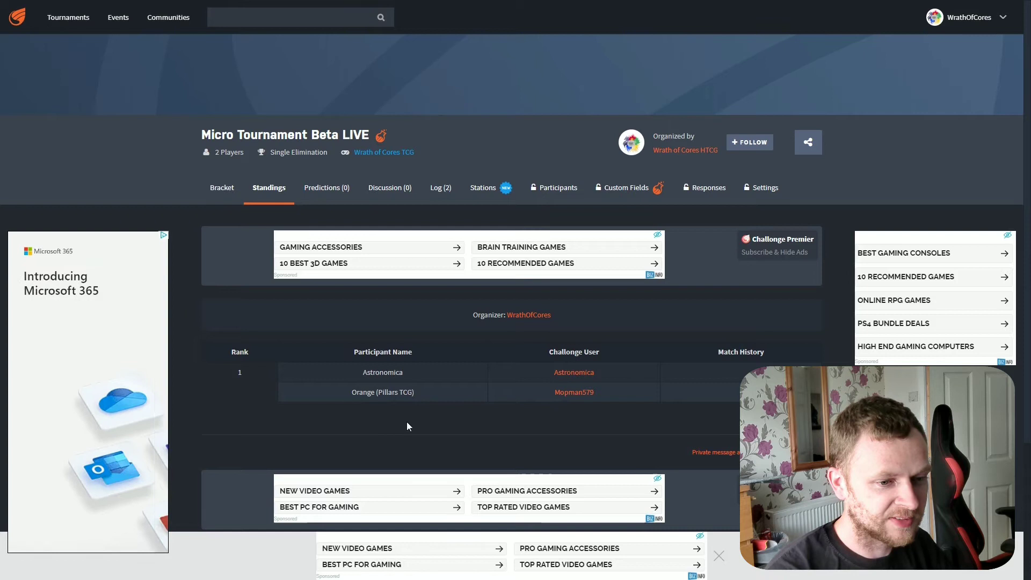
{"action": "mouse_move", "coordinate": [482, 291]}
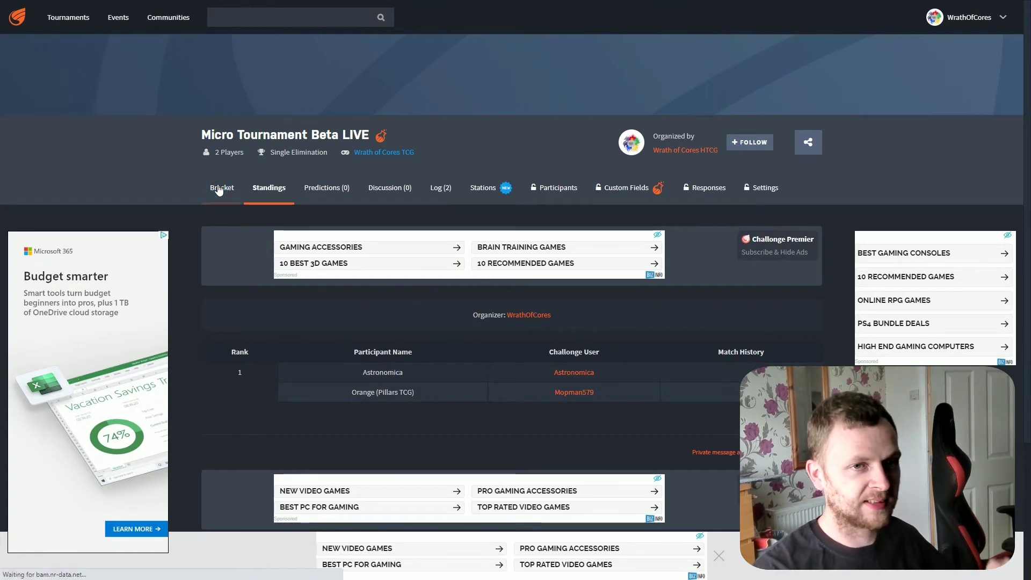
{"action": "left_click", "coordinate": [222, 188]}
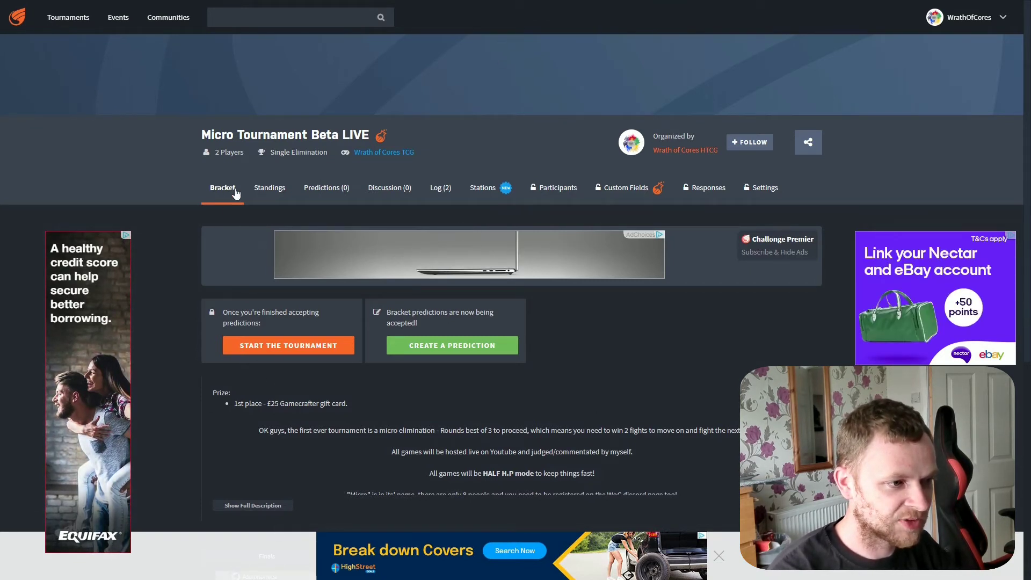
{"action": "left_click", "coordinate": [269, 188]}
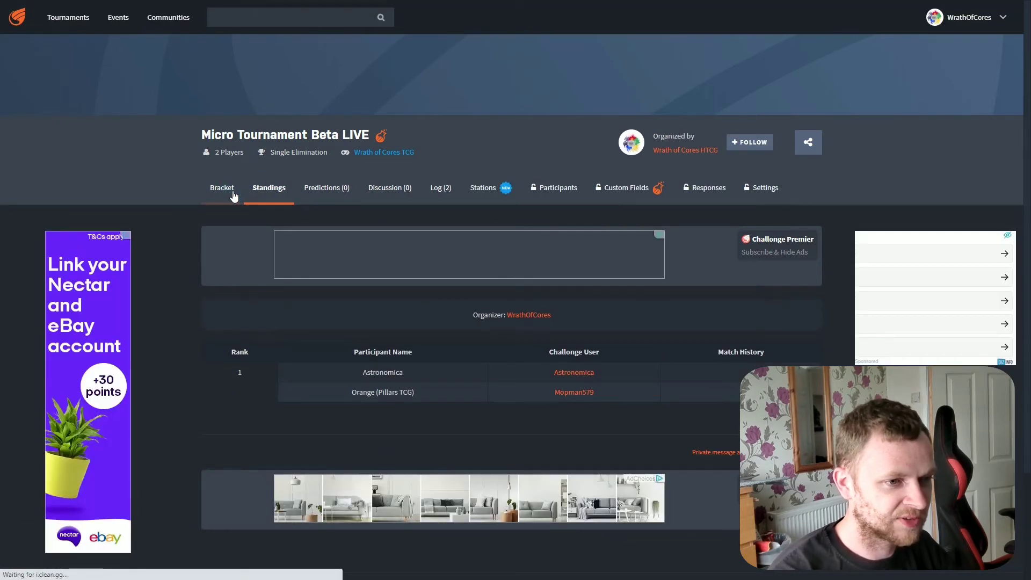
{"action": "left_click", "coordinate": [222, 188]}
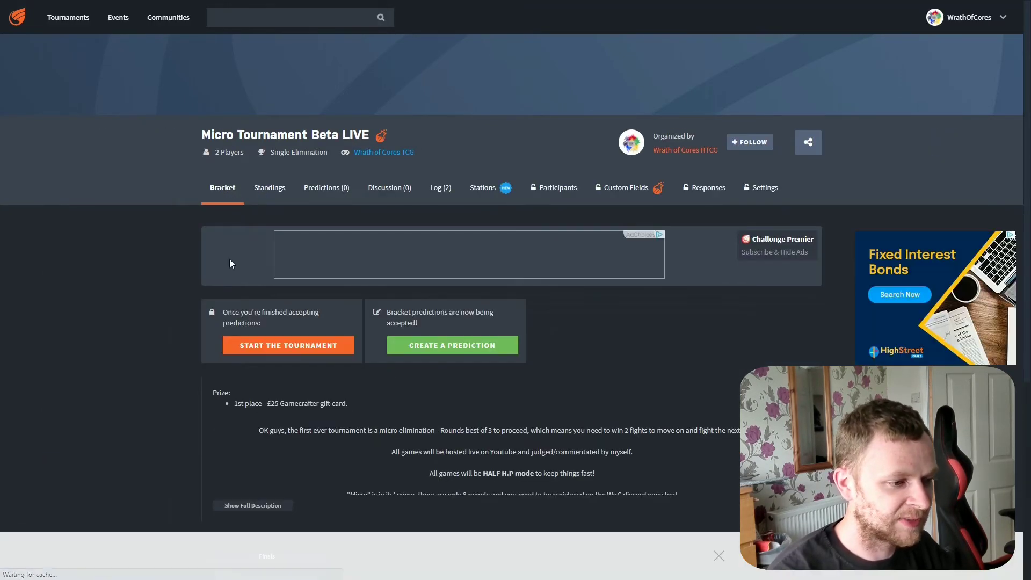